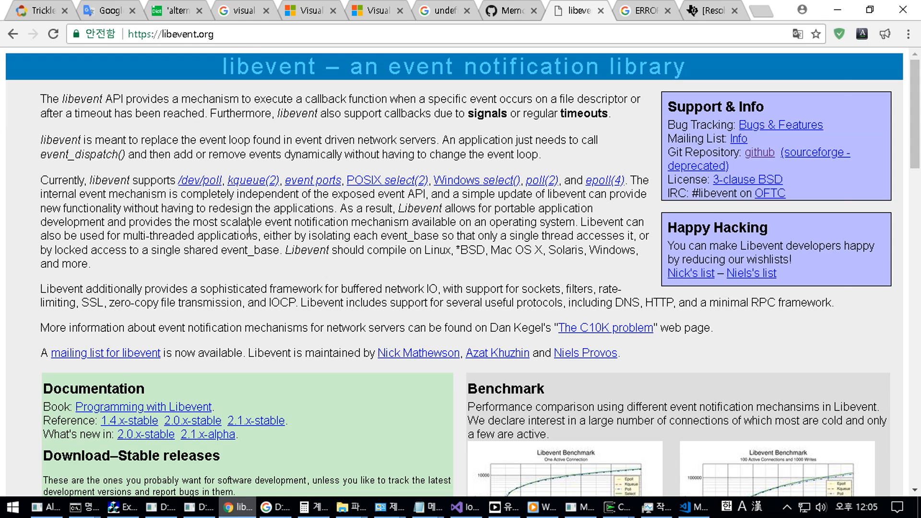
- Switch from Chrome to the coturn Makefile in Visual Studio Code
{"action": "left_click", "coordinate": [692, 506]}
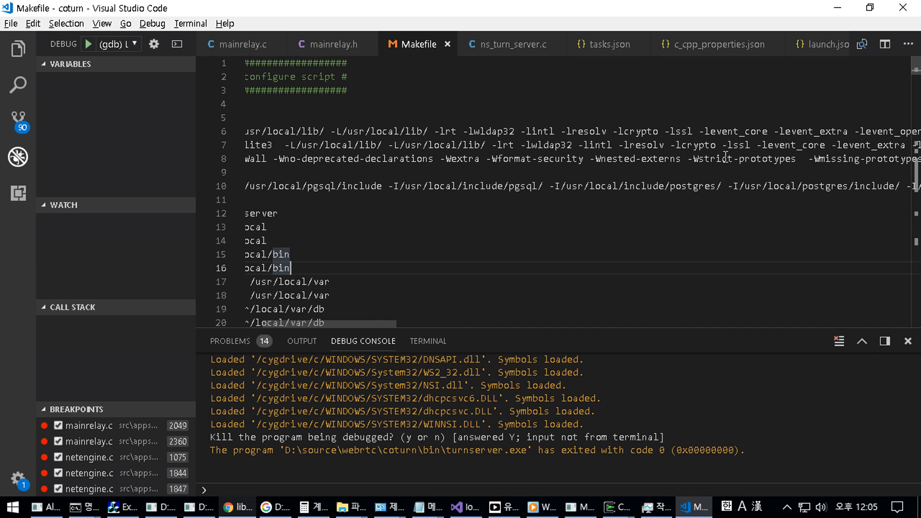
- Highlight -levent_core in the Makefile LDFLAGS line, then return to the libevent page
{"action": "double_click", "coordinate": [727, 131]}
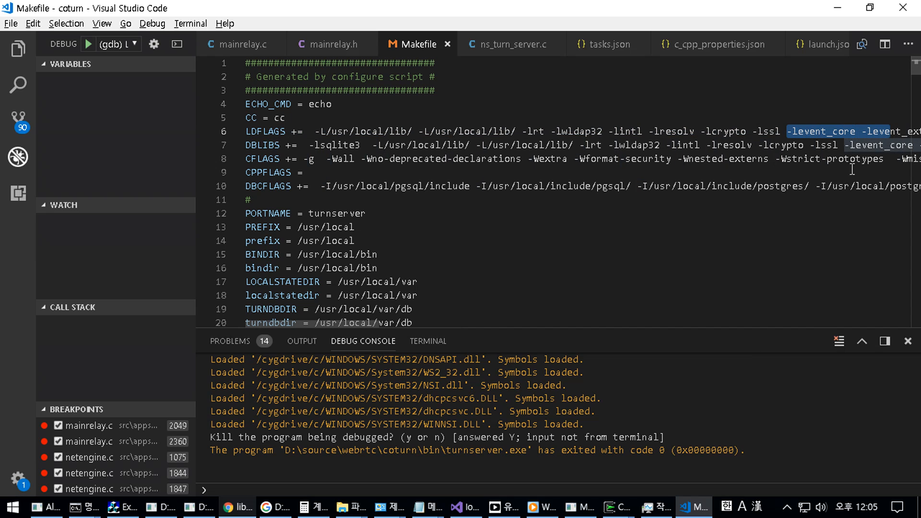
{"action": "double_click", "coordinate": [822, 132]}
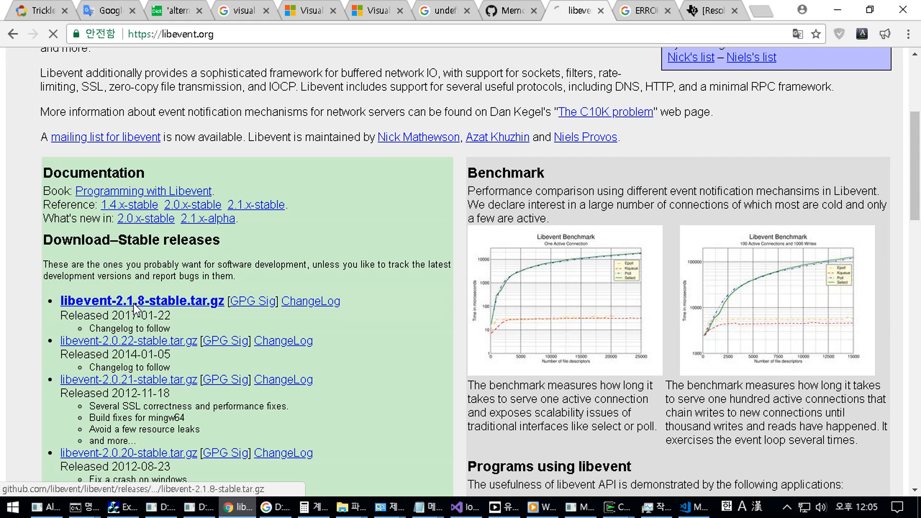
- Download libevent-2.1.8-stable.tar.gz and save it into the D: downloads folder
{"action": "left_click", "coordinate": [141, 301]}
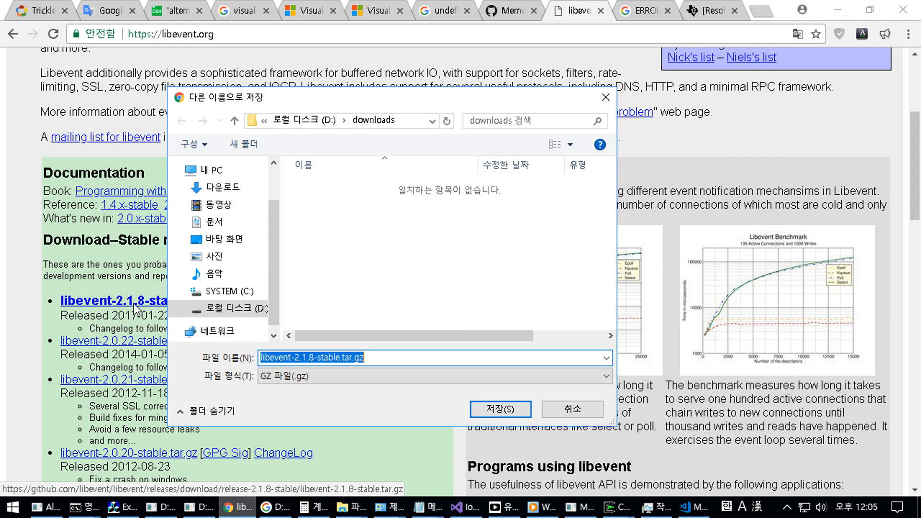
{"action": "left_click", "coordinate": [499, 408]}
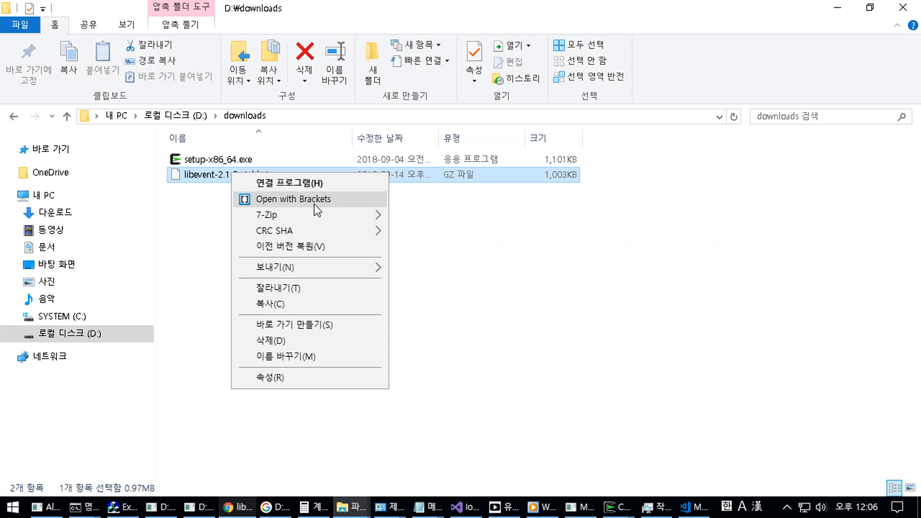
- Extract the .tar.gz and inner .tar with 7-Zip, then enter the libevent-2.1.8-stable folder
{"action": "left_click", "coordinate": [491, 289]}
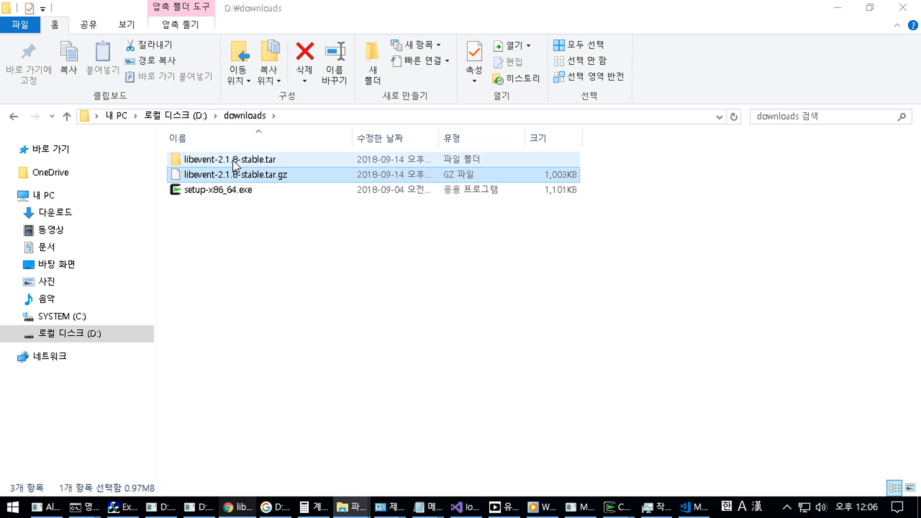
{"action": "right_click", "coordinate": [229, 159]}
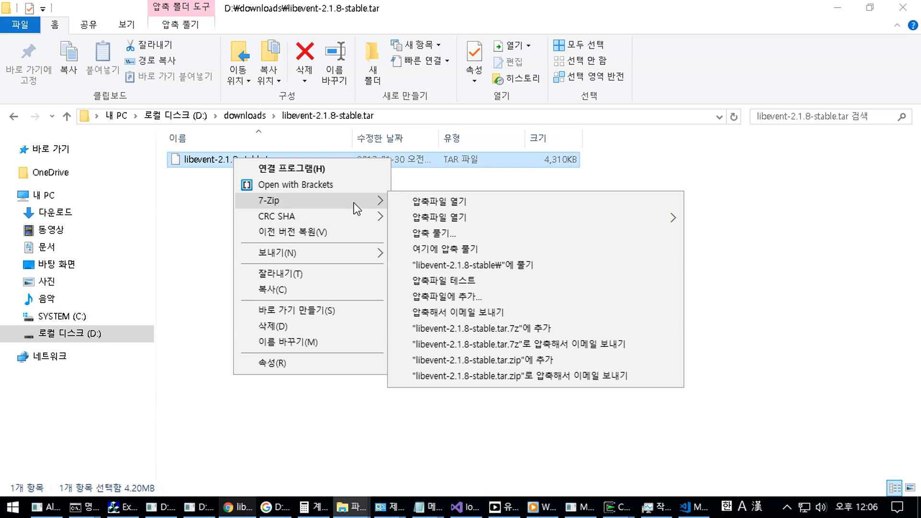
{"action": "left_click", "coordinate": [448, 248]}
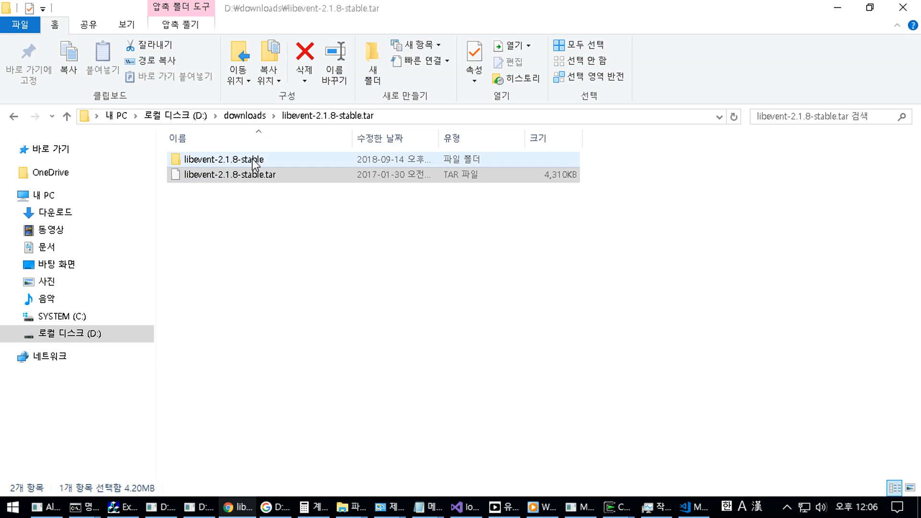
{"action": "double_click", "coordinate": [225, 159]}
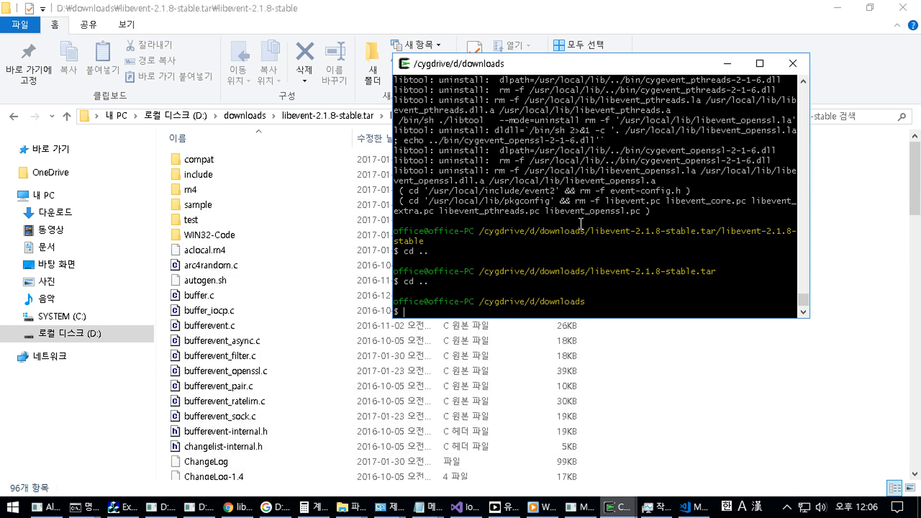
- cd into ./libevent-2.1.8-stable.tar/libevent-2.1.8-stable and bring the Explorer listing forward
{"action": "type", "text": "cd ./"}
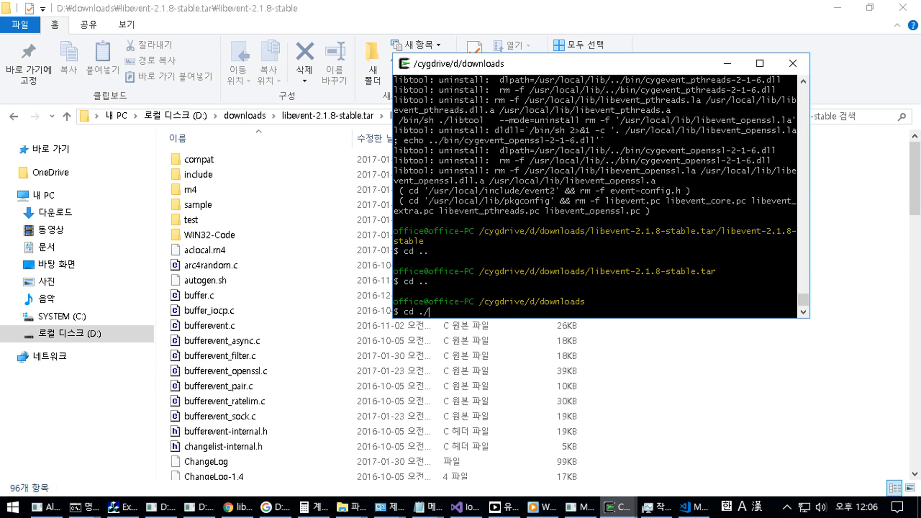
{"action": "type", "text": "libevent-2.1.8-stable.tar/libevent-2.1.8-stable"}
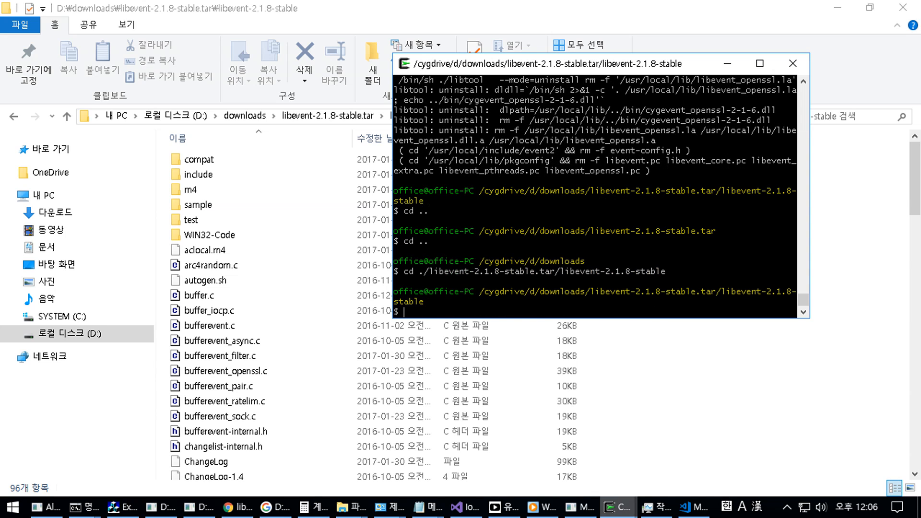
{"action": "type", "text": "."}
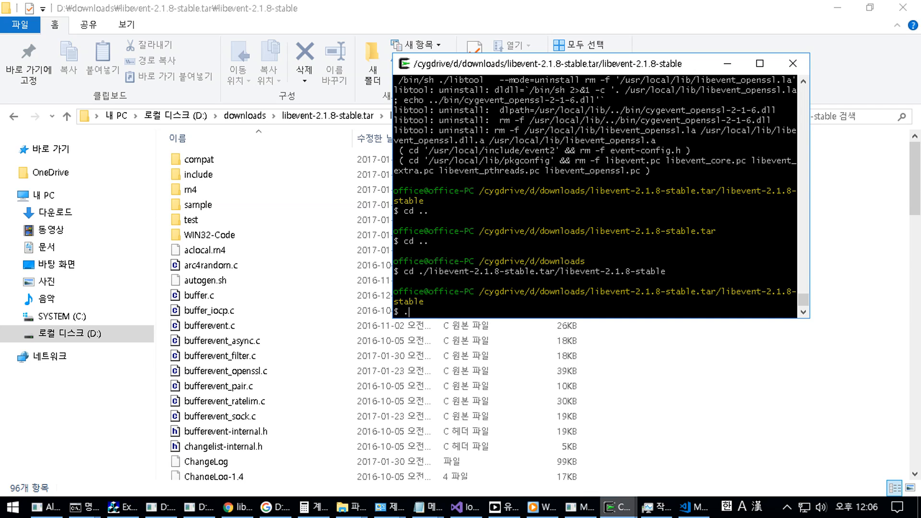
{"action": "type", "text": "./config"}
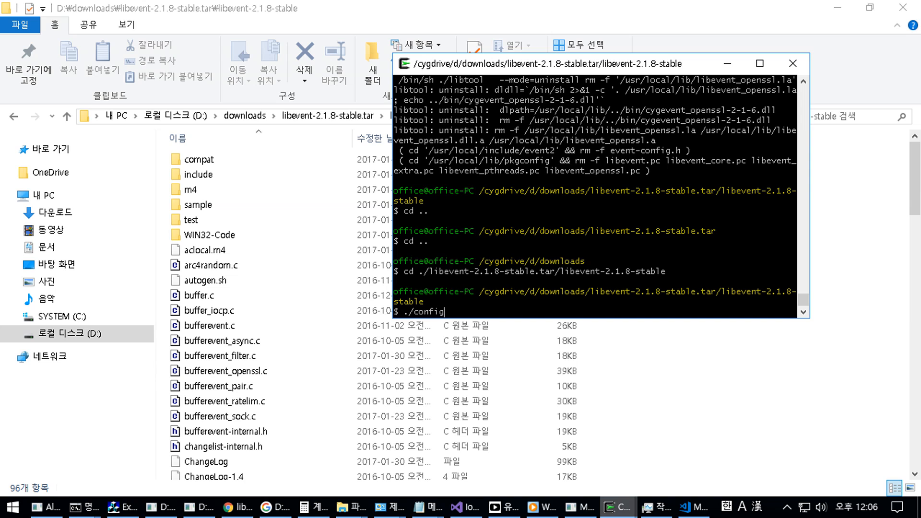
{"action": "left_click", "coordinate": [208, 461]}
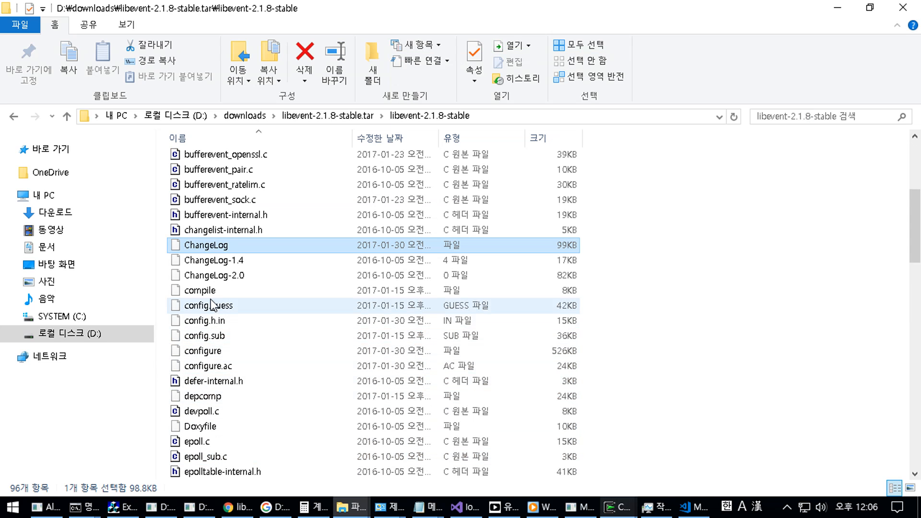
- Run ./configure in the libevent source directory to generate the Makefile and config.h
{"action": "type", "text": "./config"}
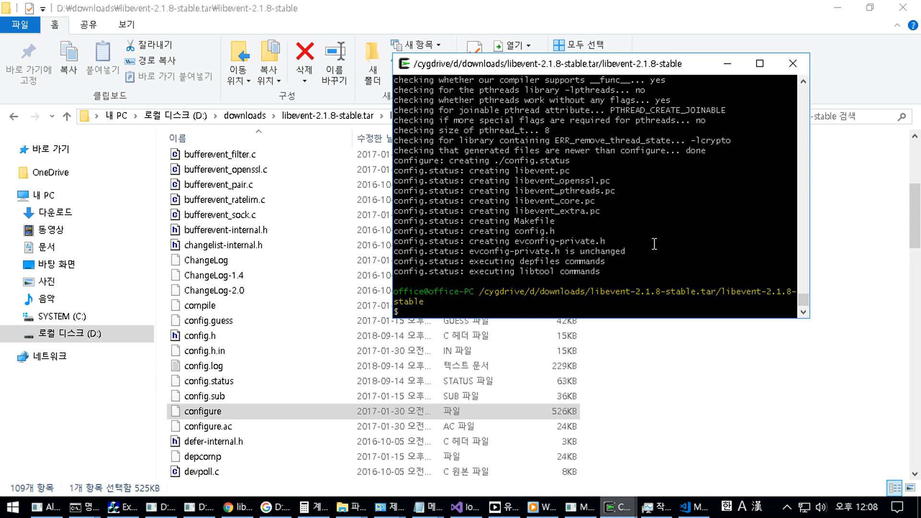
- Run make to compile libevent, libevent_core, libevent_extra and the samples
{"action": "type", "text": "make"}
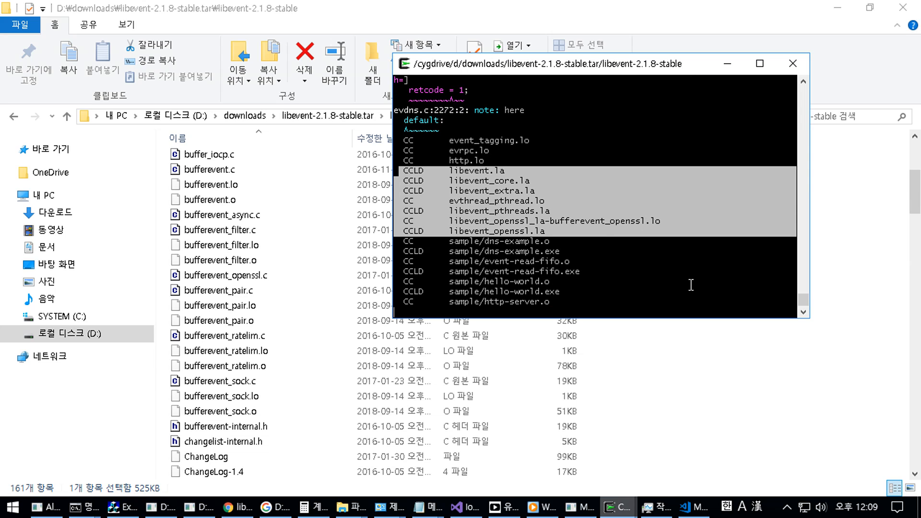
{"action": "scroll", "scroll_direction": "down", "scroll_amount": 3}
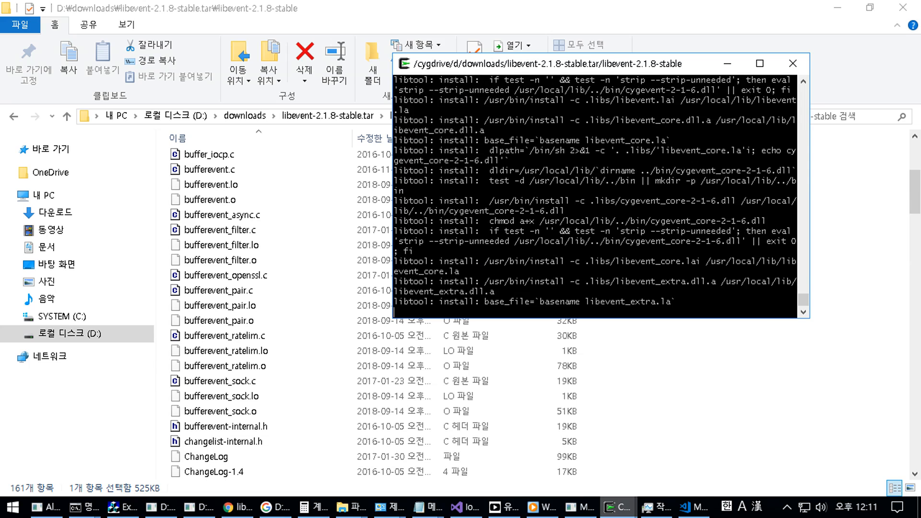
- Let make install copy the libevent libraries and event2 headers under /usr/local
{"action": "scroll", "scroll_direction": "down", "scroll_amount": 3}
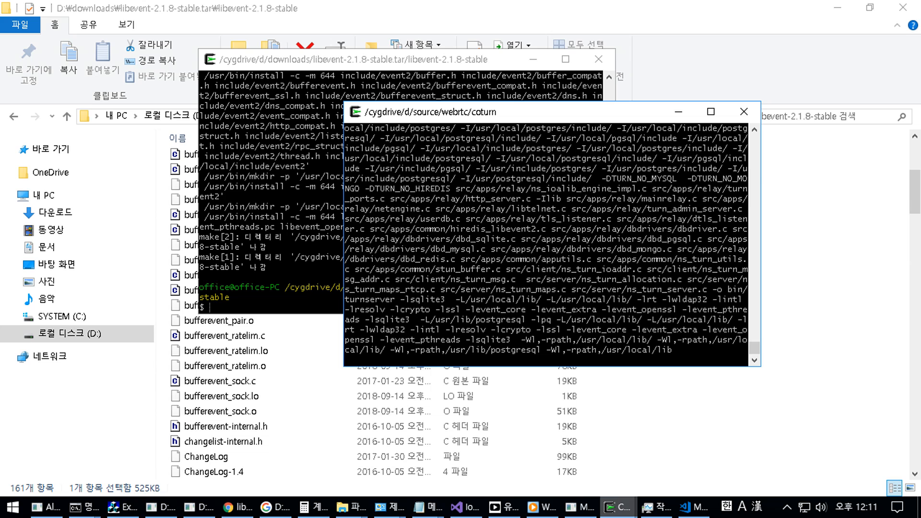
- After coturn's make finishes, cd into ./bin and start typing ./turnserver
{"action": "scroll", "scroll_direction": "down", "scroll_amount": 3}
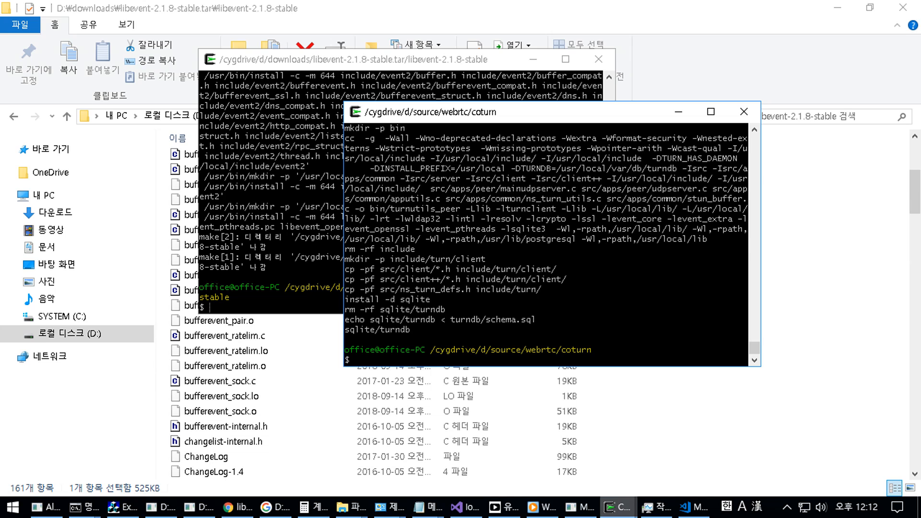
{"action": "type", "text": "cd ./bin/"}
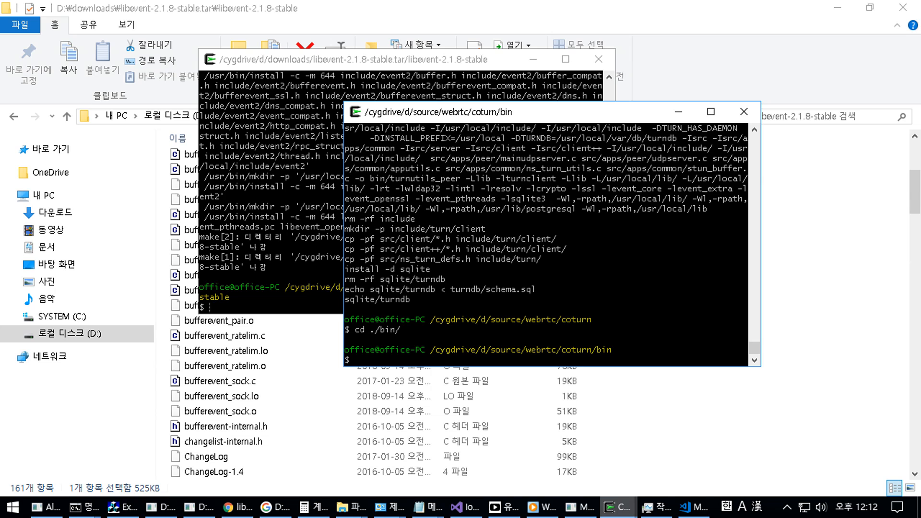
{"action": "type", "text": "./turn"}
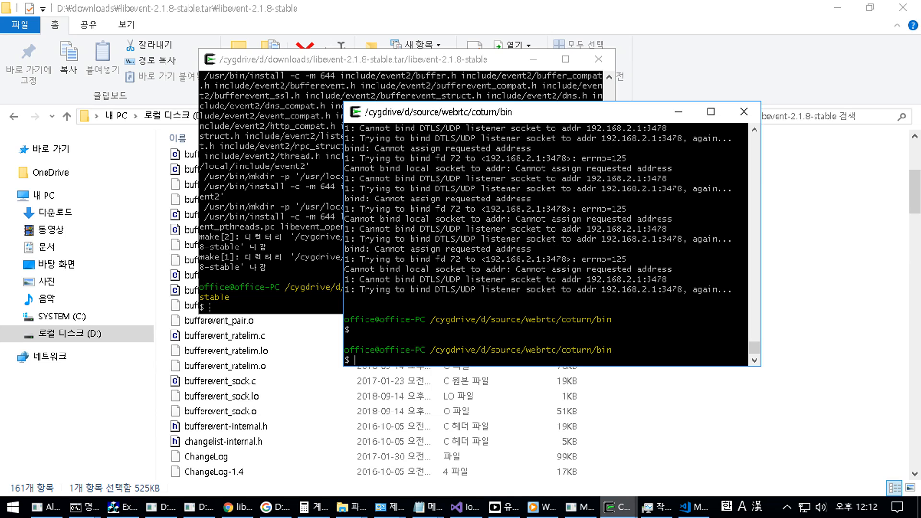
{"action": "mouse_move", "coordinate": [693, 507]}
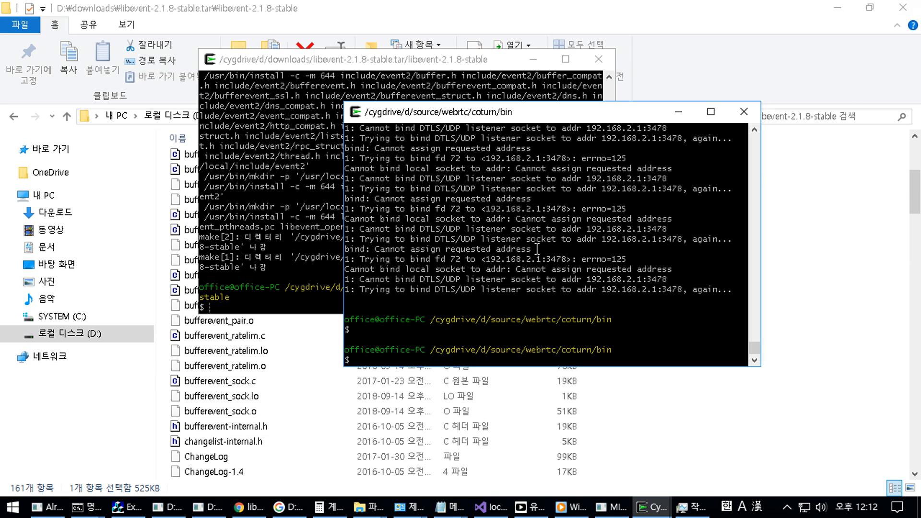
- Launch Visual Studio Code from the terminal with the code command
{"action": "type", "text": "code"}
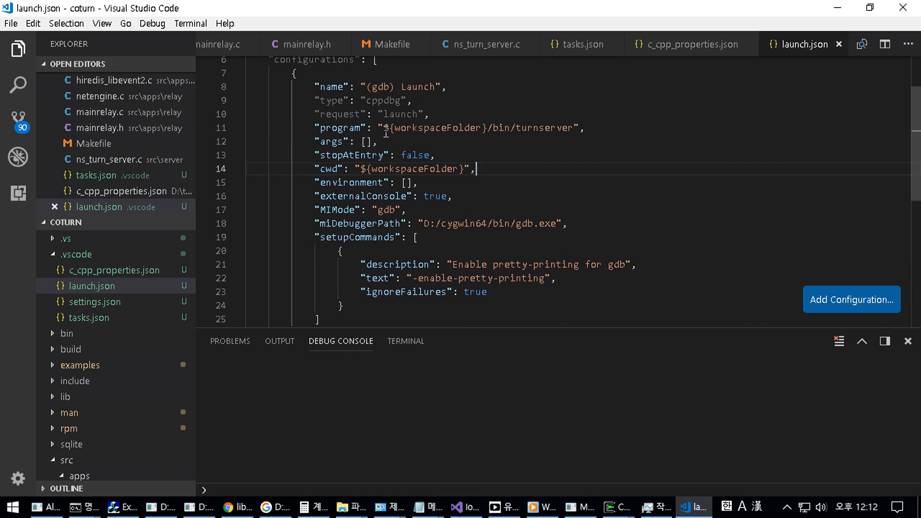
- Review launch.json and start the (gdb) Launch debug session of turnserver, pausing at setup_server()
{"action": "double_click", "coordinate": [479, 128]}
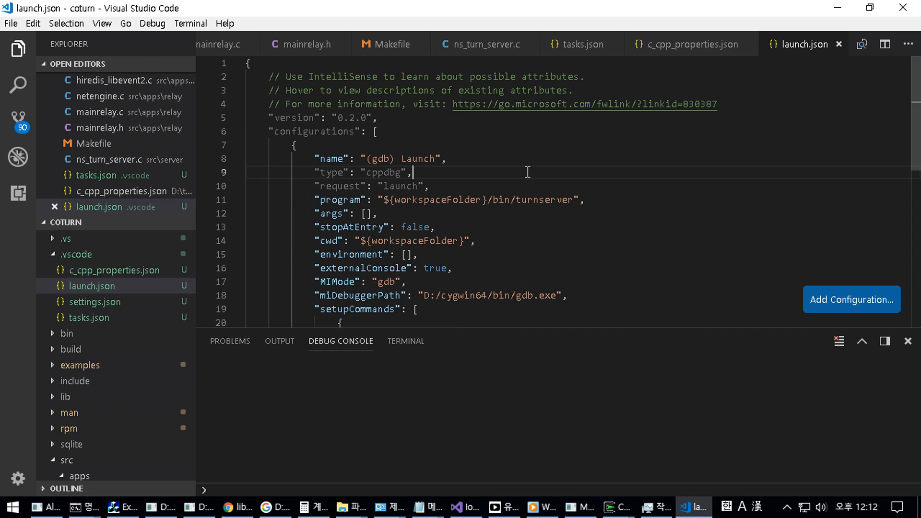
{"action": "left_click", "coordinate": [151, 23]}
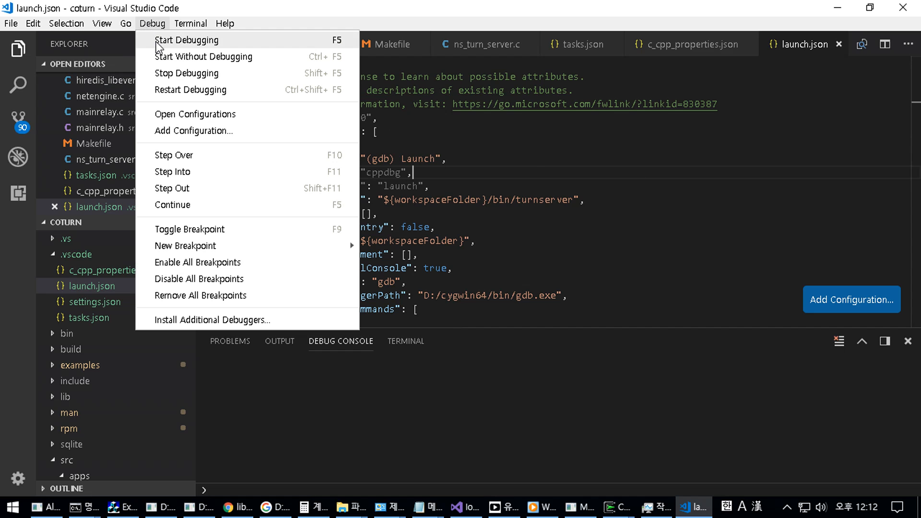
{"action": "left_click", "coordinate": [647, 193]}
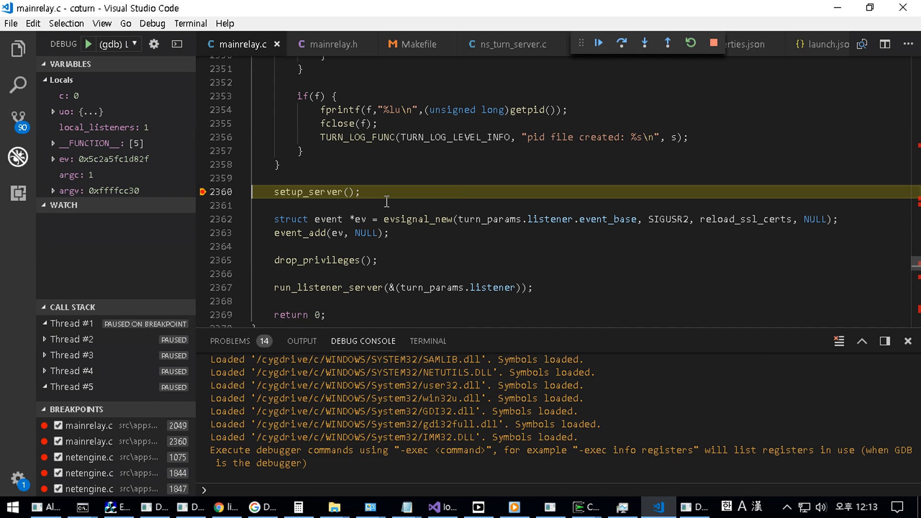
- Continue into setup_listener(), hit netengine.c breakpoints 1844 and 1075, and step on to line 1083
{"action": "left_click", "coordinate": [598, 43]}
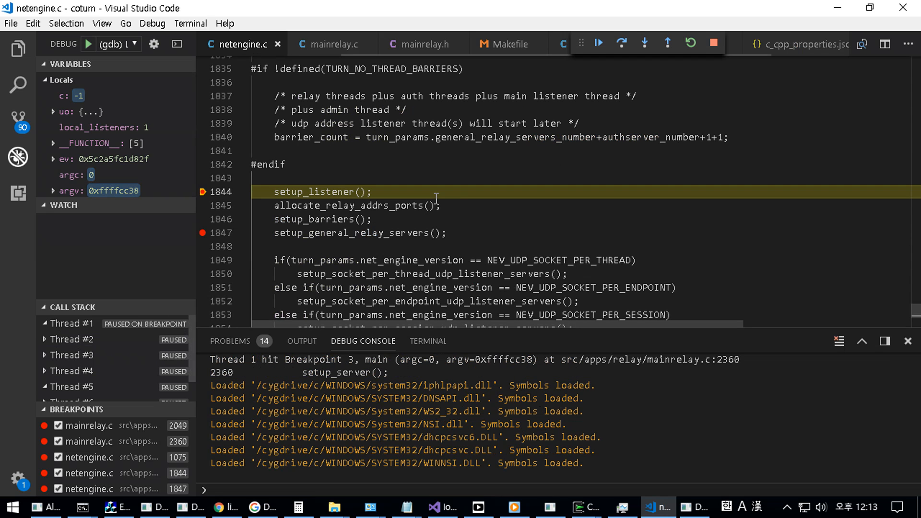
{"action": "left_click", "coordinate": [598, 43]}
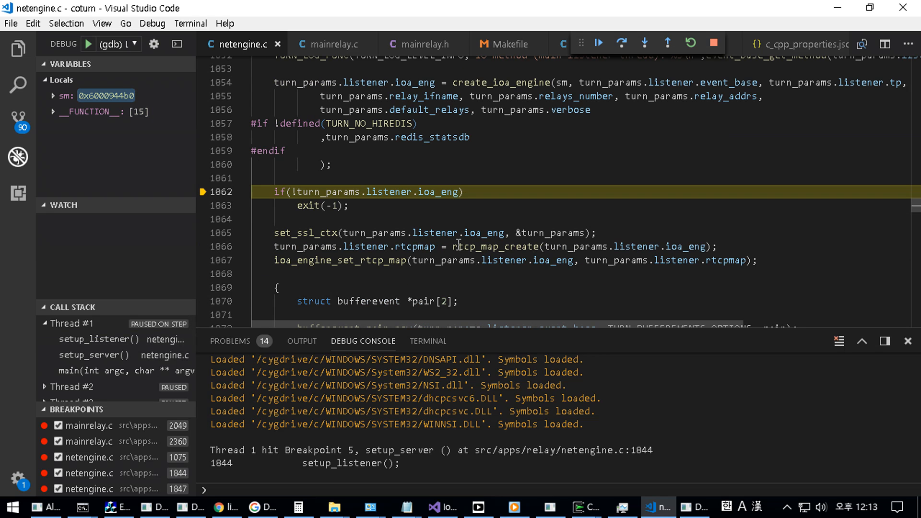
{"action": "left_click", "coordinate": [622, 43]}
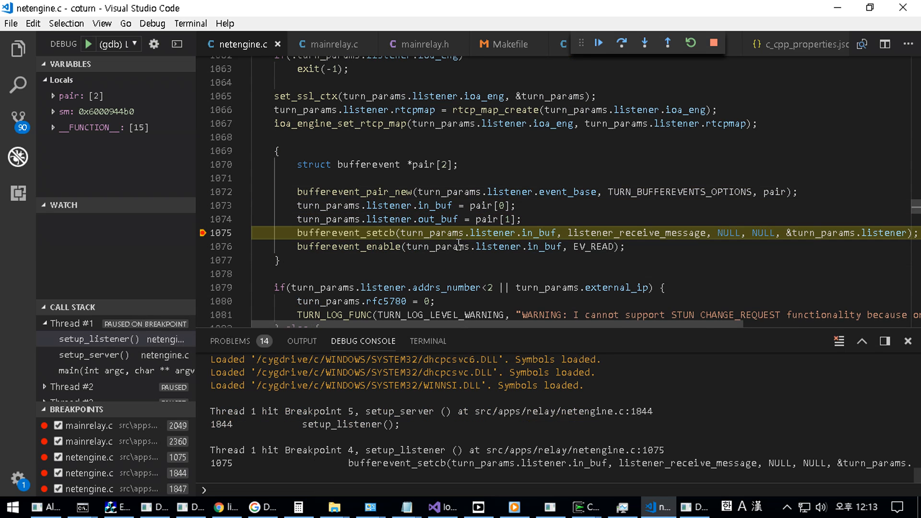
{"action": "left_click", "coordinate": [599, 43]}
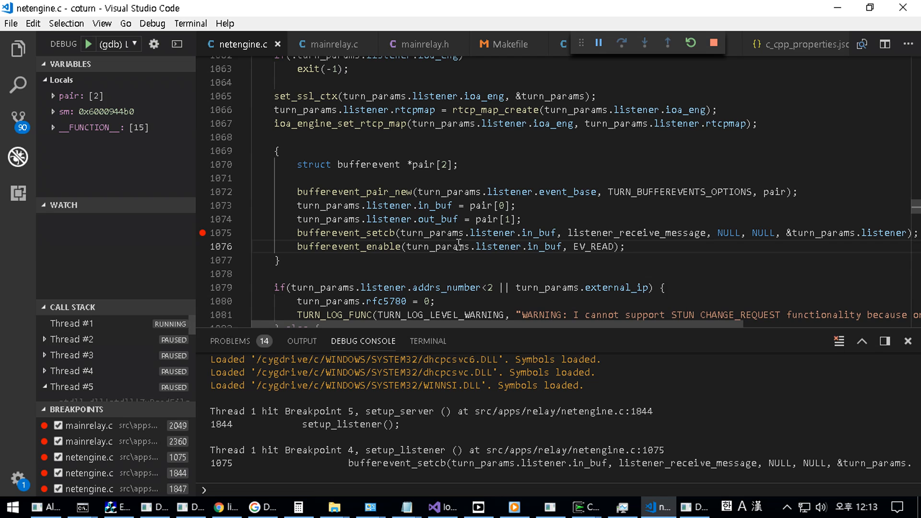
{"action": "left_click", "coordinate": [621, 42]}
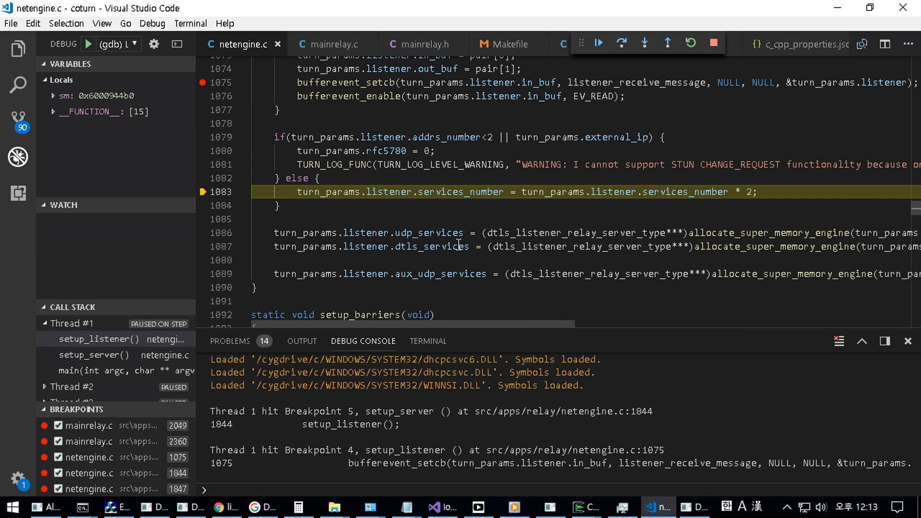